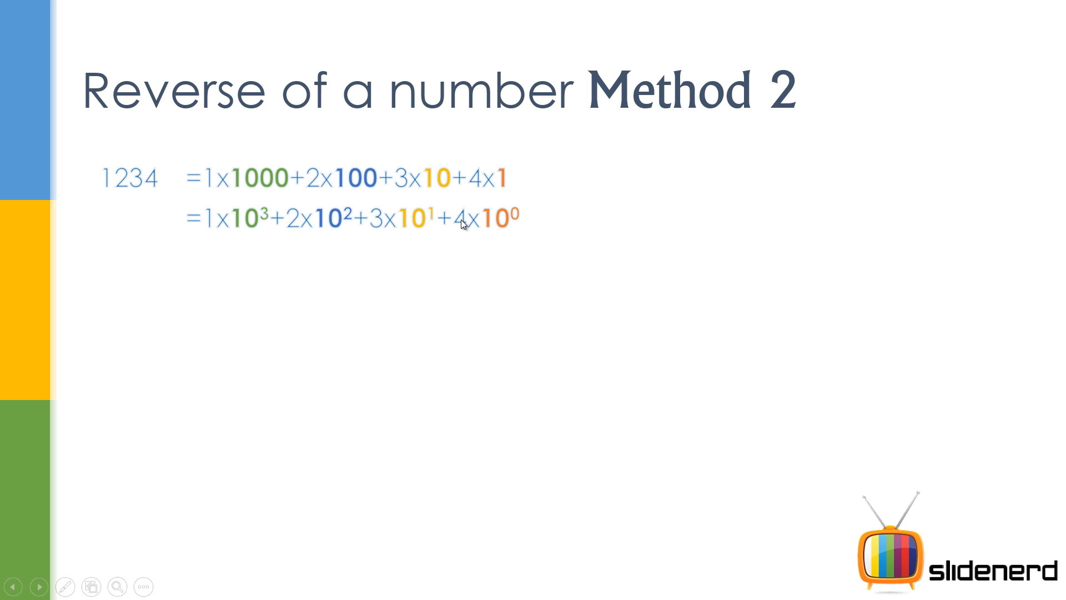
{"action": "mouse_move", "coordinate": [540, 230]}
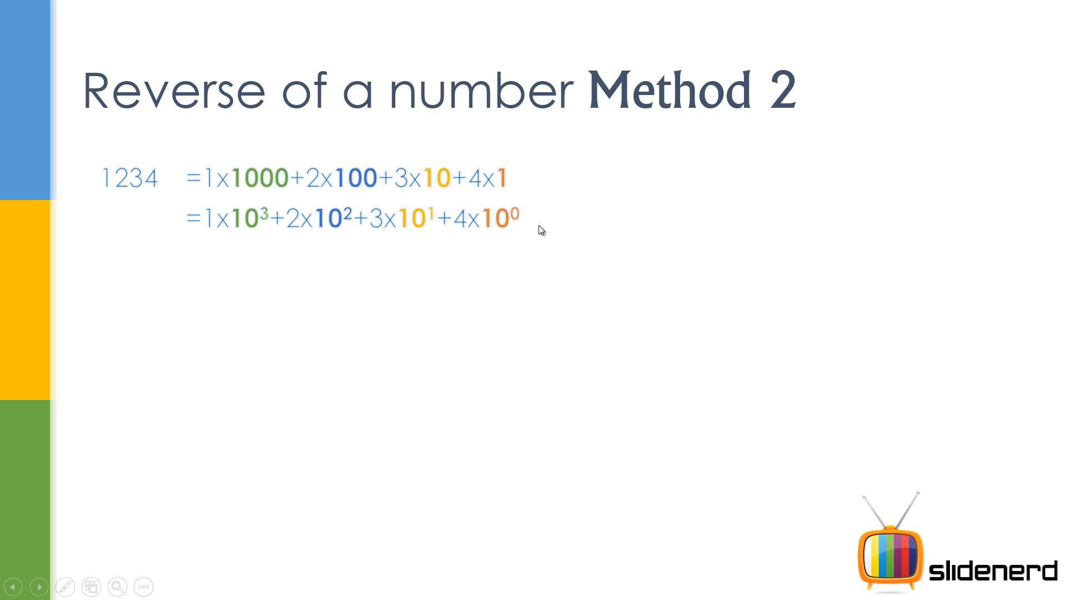
{"action": "mouse_move", "coordinate": [324, 267]}
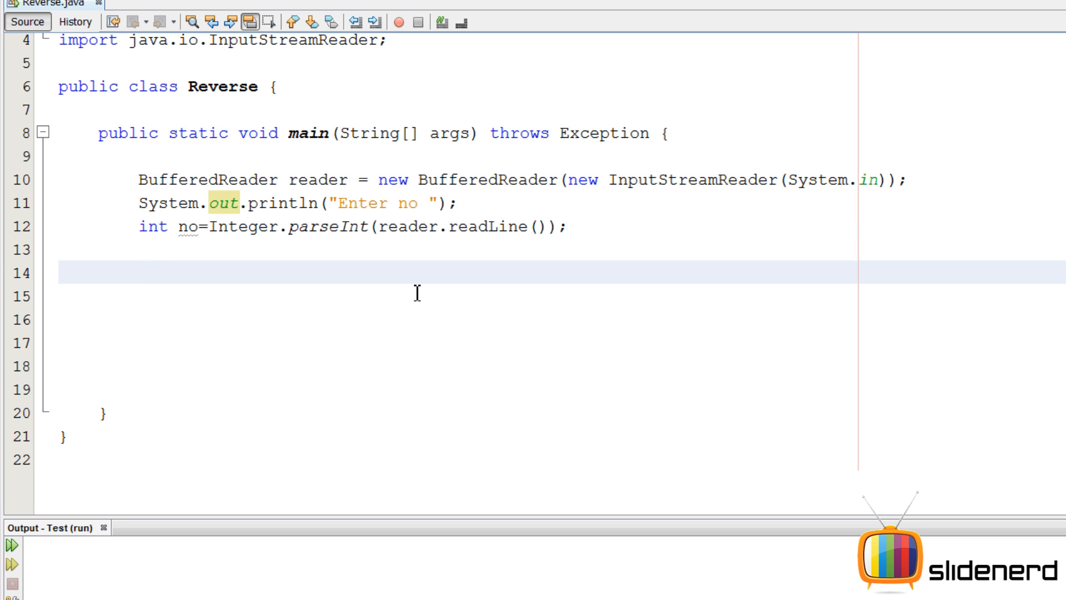
Add the line int temp=no; after the readLine statement in main.
{"action": "type", "text": "i"}
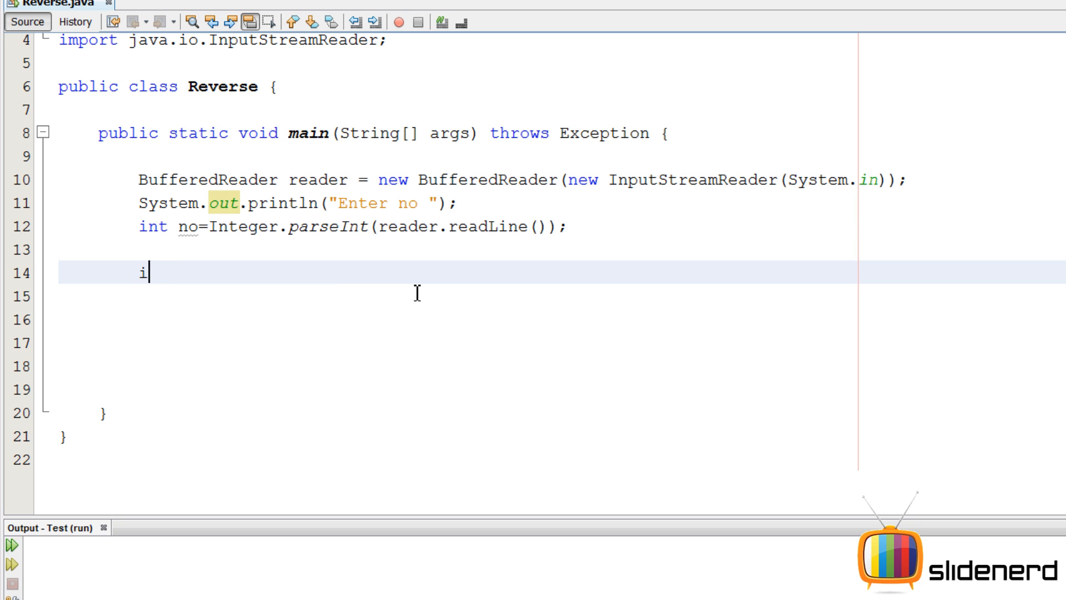
{"action": "type", "text": "nt temp=n"}
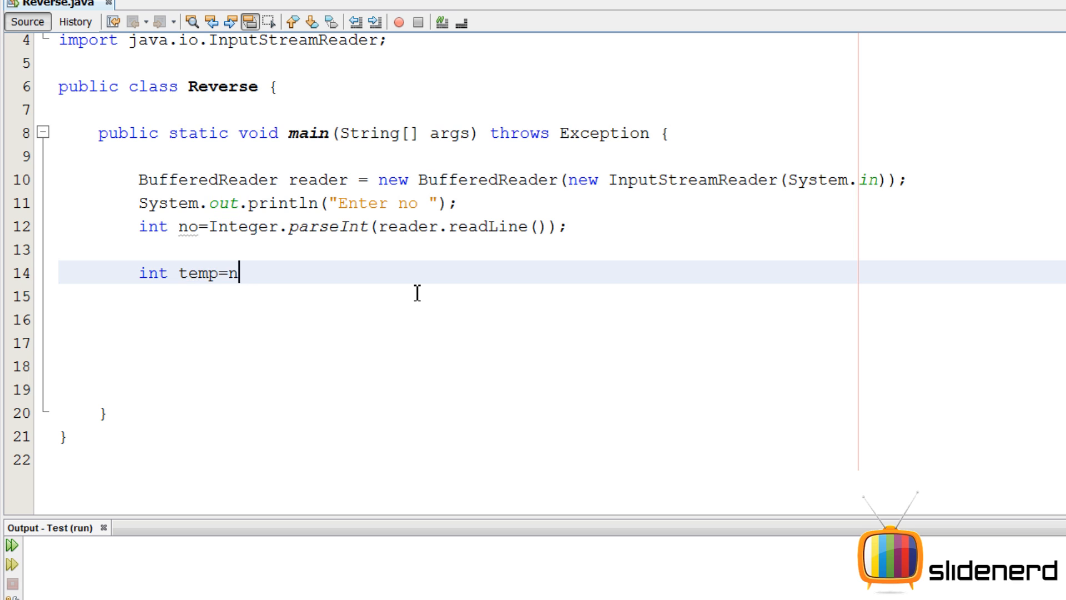
{"action": "type", "text": "o;"}
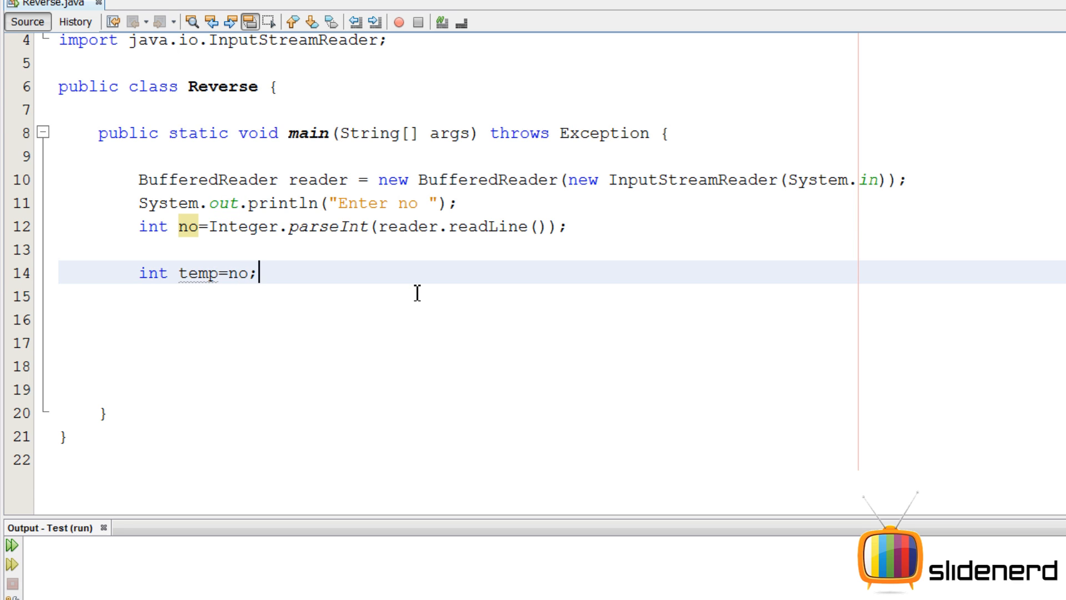
Write a while(temp!=0) loop that prints temp%10 and sets temp=temp/10.
{"action": "type", "text": "while("}
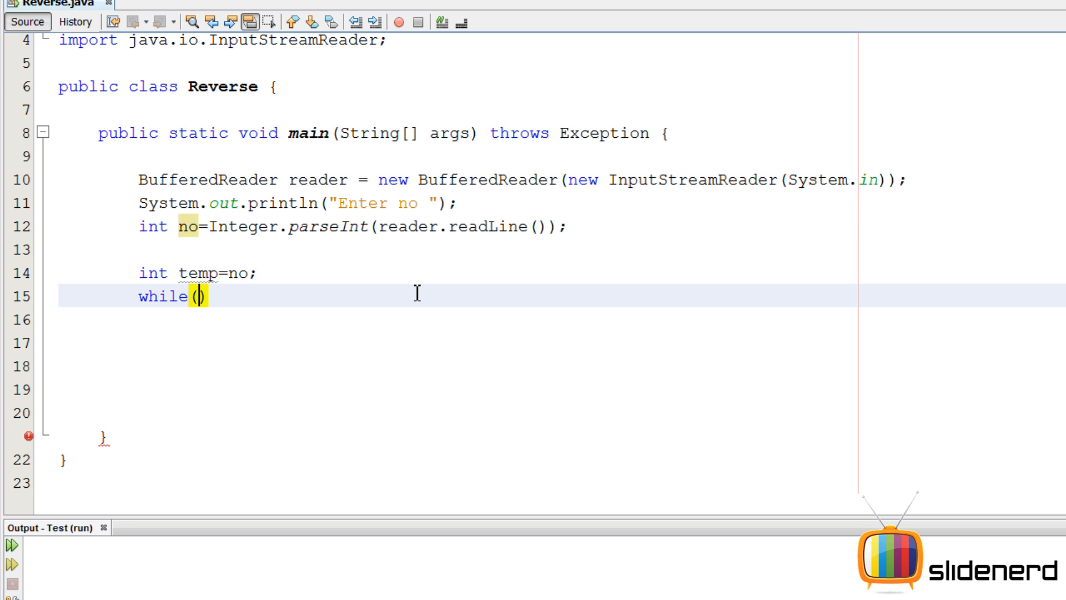
{"action": "type", "text": "temp!="}
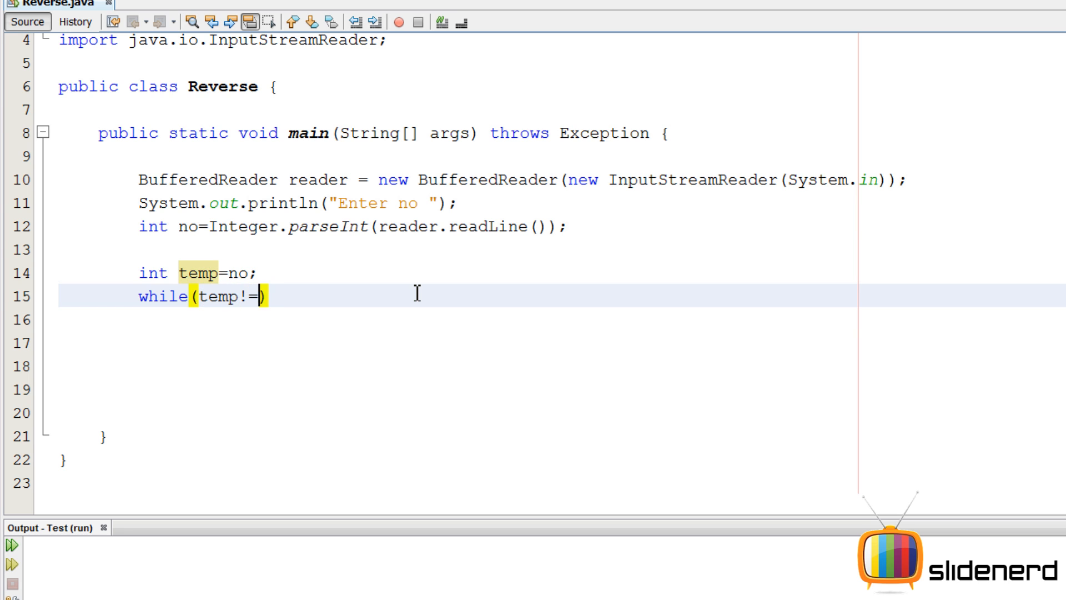
{"action": "type", "text": "0){"}
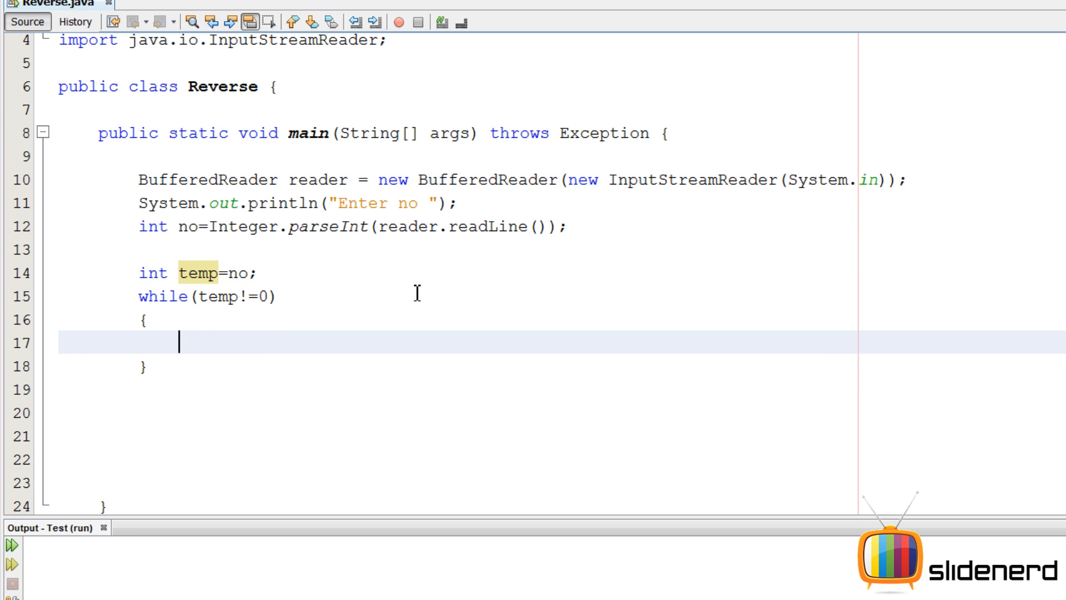
{"action": "type", "text": "temp"}
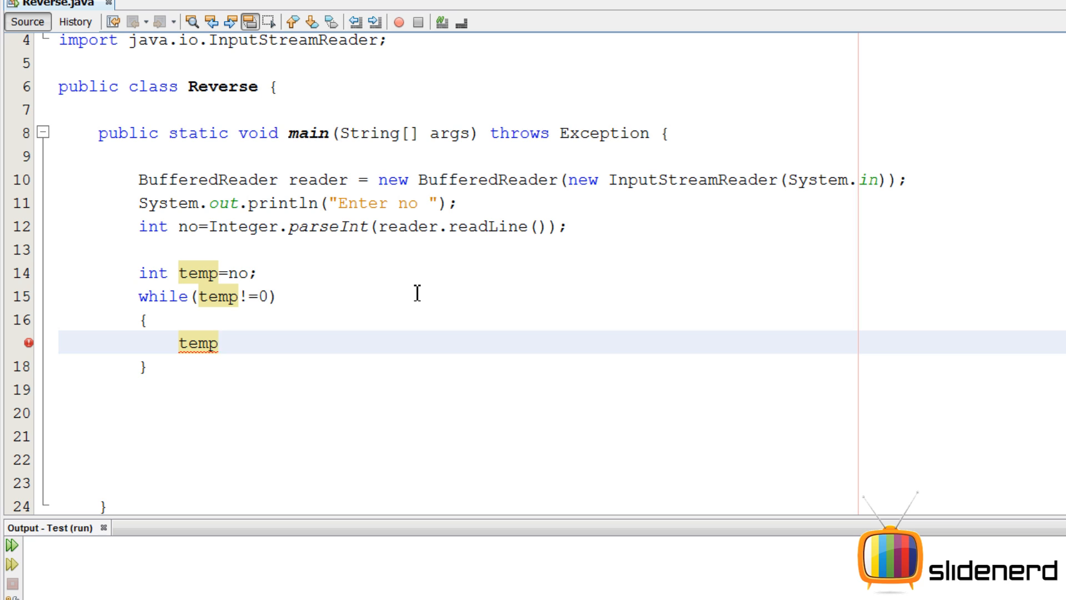
{"action": "type", "text": "%10"}
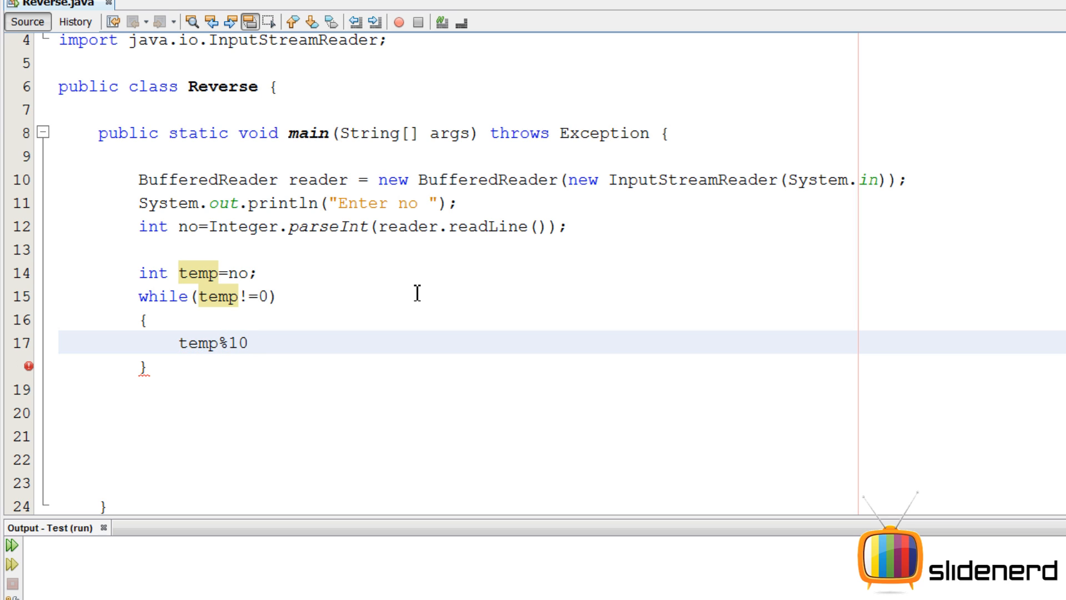
{"action": "type", "text": ";"}
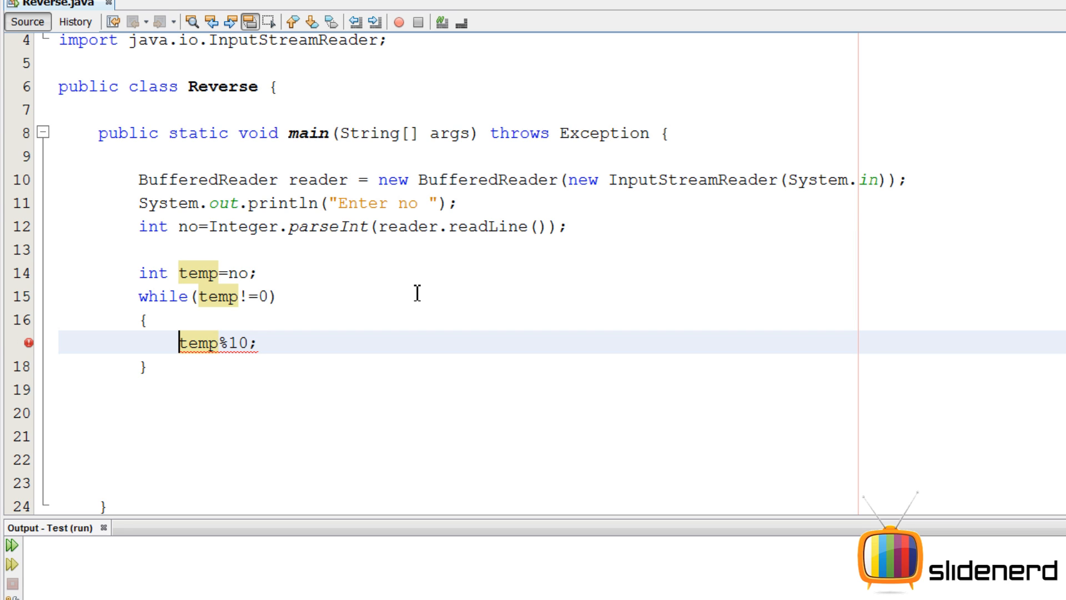
{"action": "type", "text": "S"}
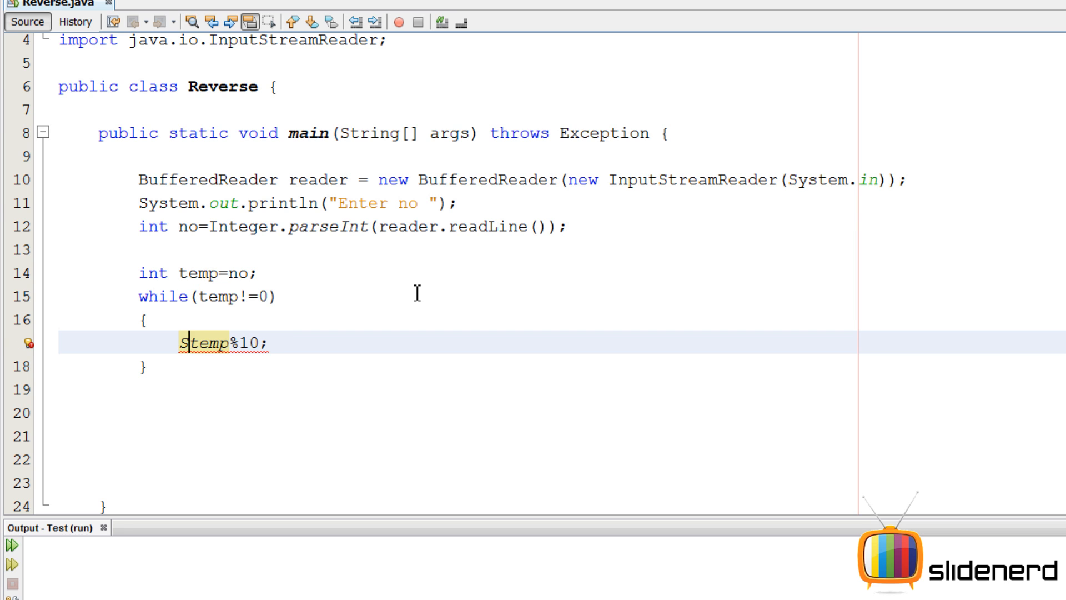
{"action": "type", "text": "System."}
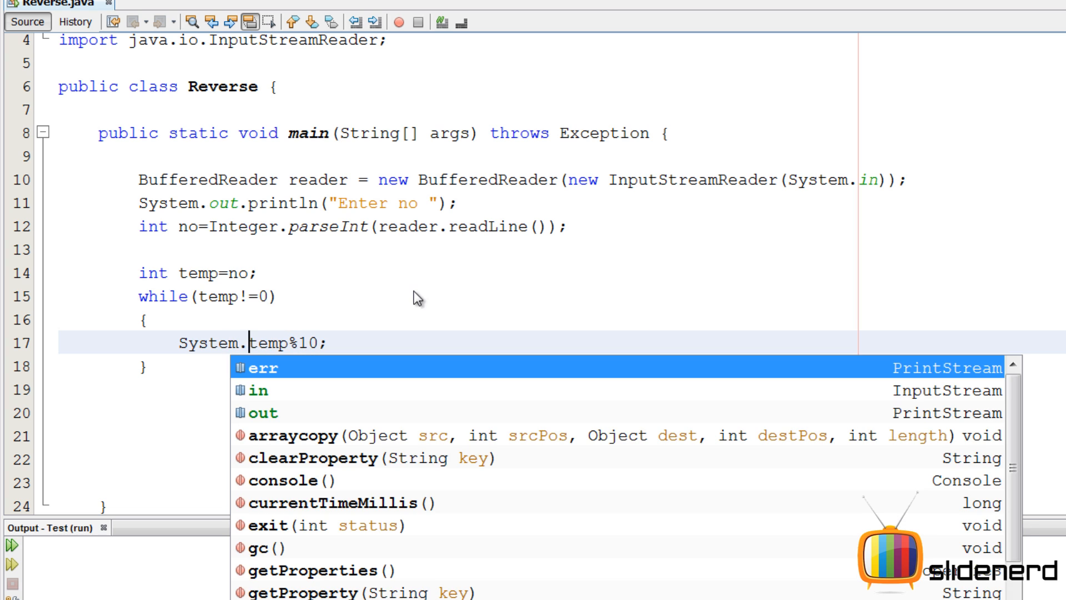
{"action": "type", "text": "out.print("}
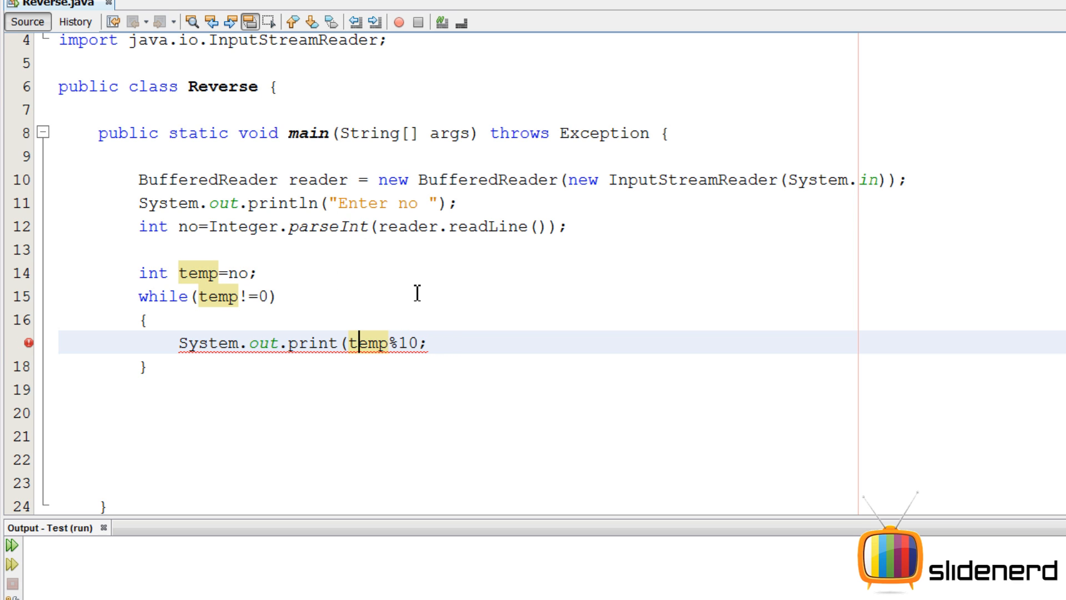
{"action": "type", "text": ")"}
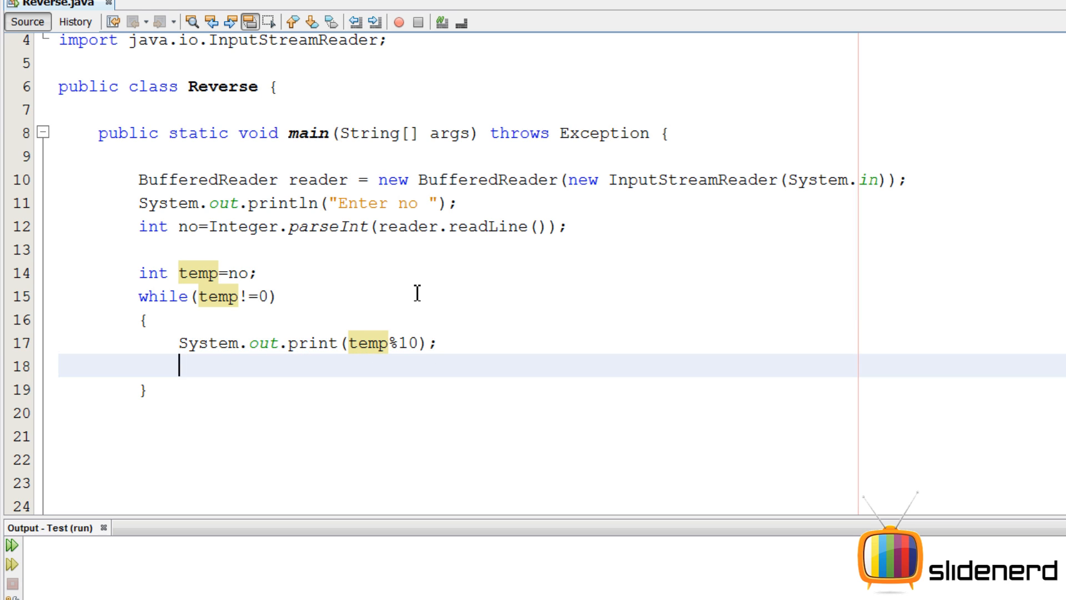
{"action": "type", "text": "temp"}
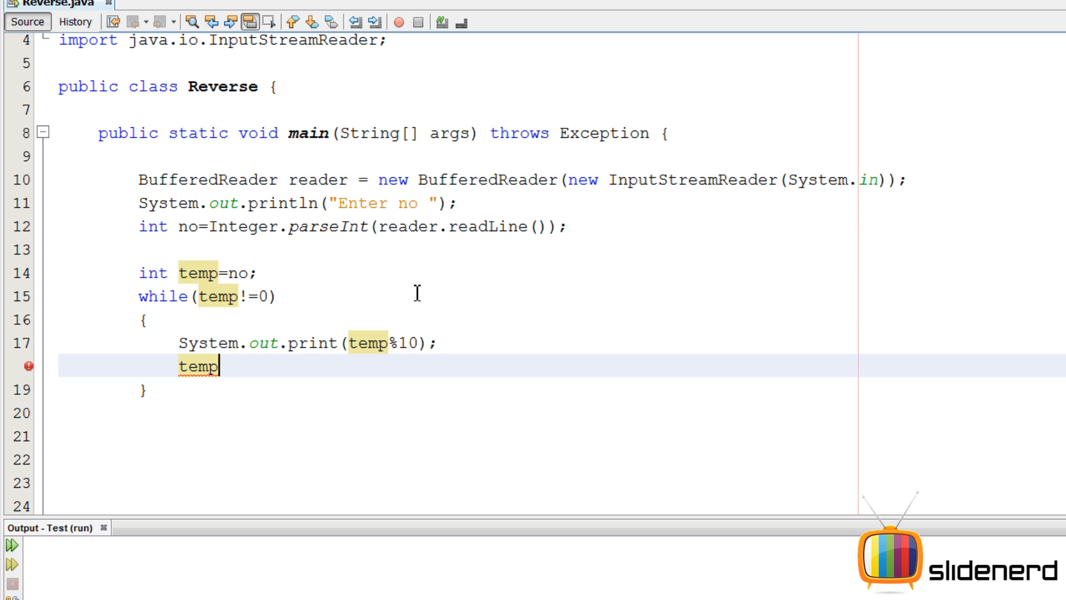
{"action": "type", "text": "=temp/10;"}
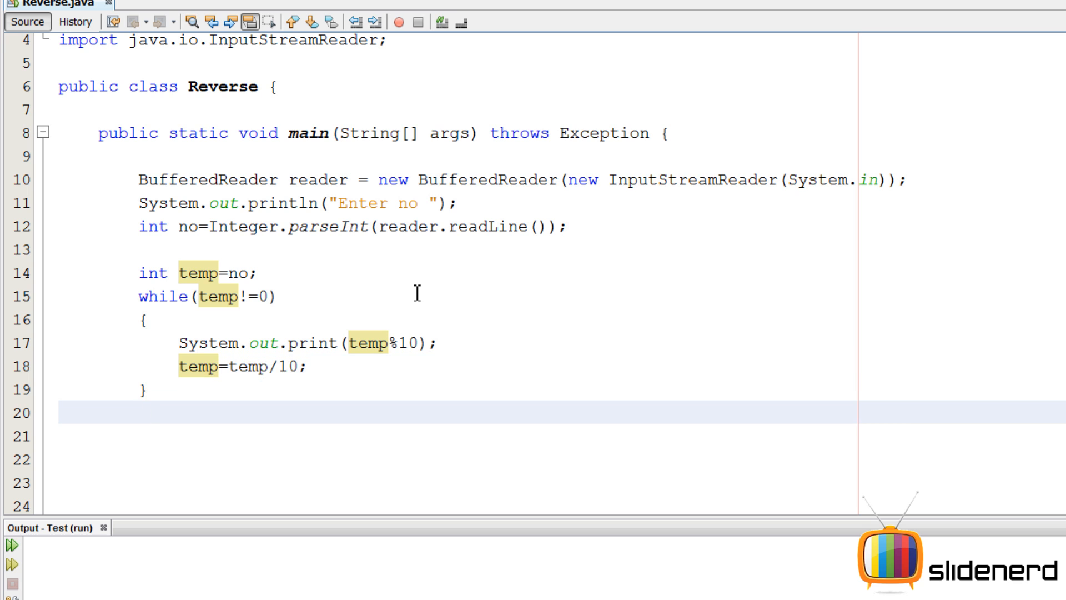
Add System.out.println(); after the loop's closing brace using code completion.
{"action": "type", "text": "S"}
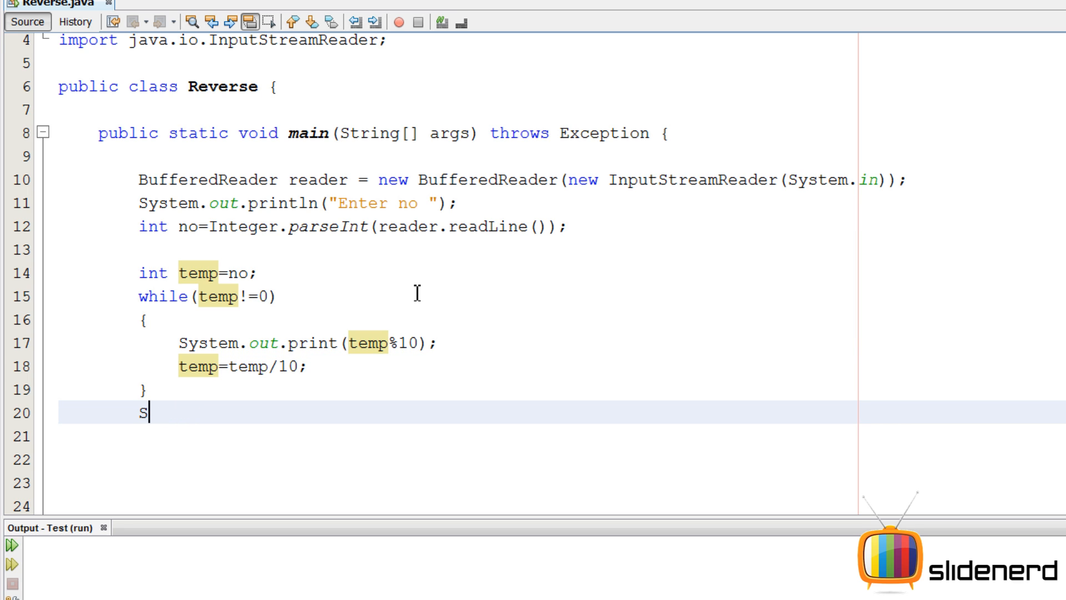
{"action": "type", "text": "ystem.ou"}
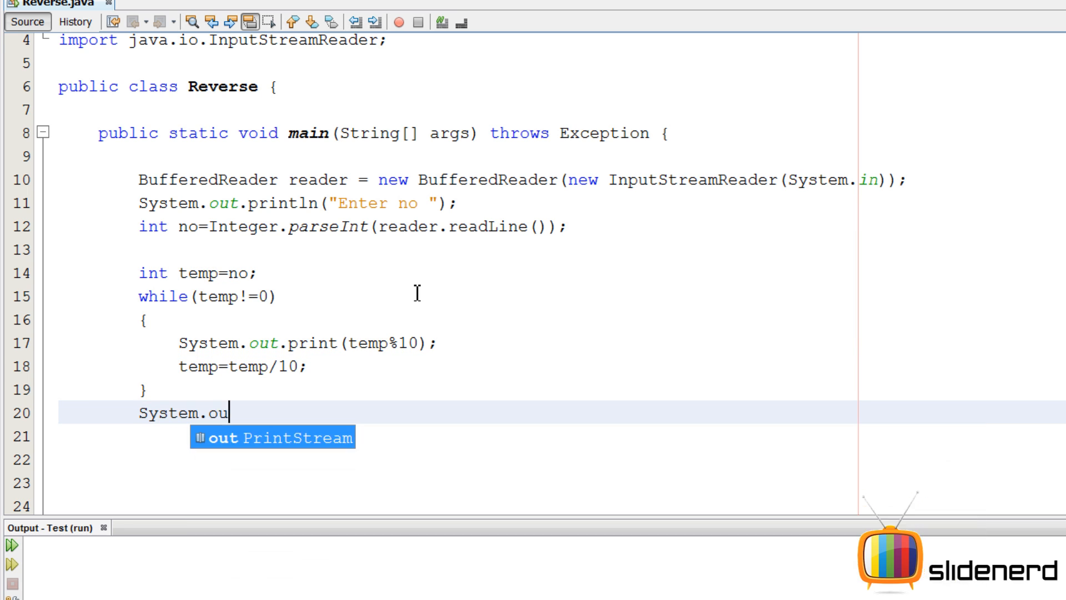
{"action": "type", "text": "t.println();"}
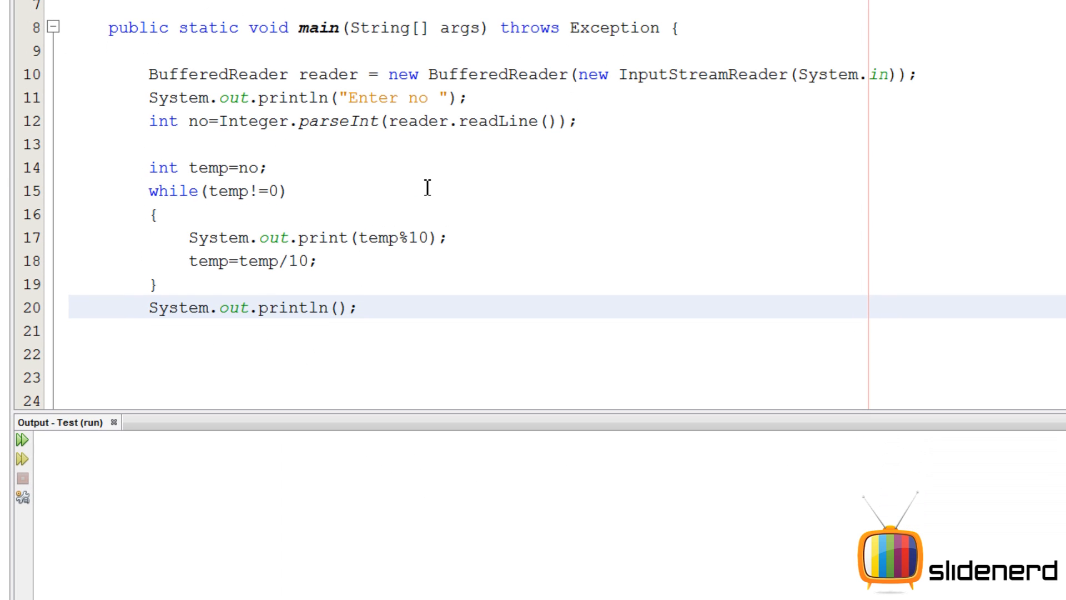
Run the project, enter 1234, and confirm the output shows 4321.
{"action": "left_click", "coordinate": [18, 440]}
{"action": "type", "text": "1234"}
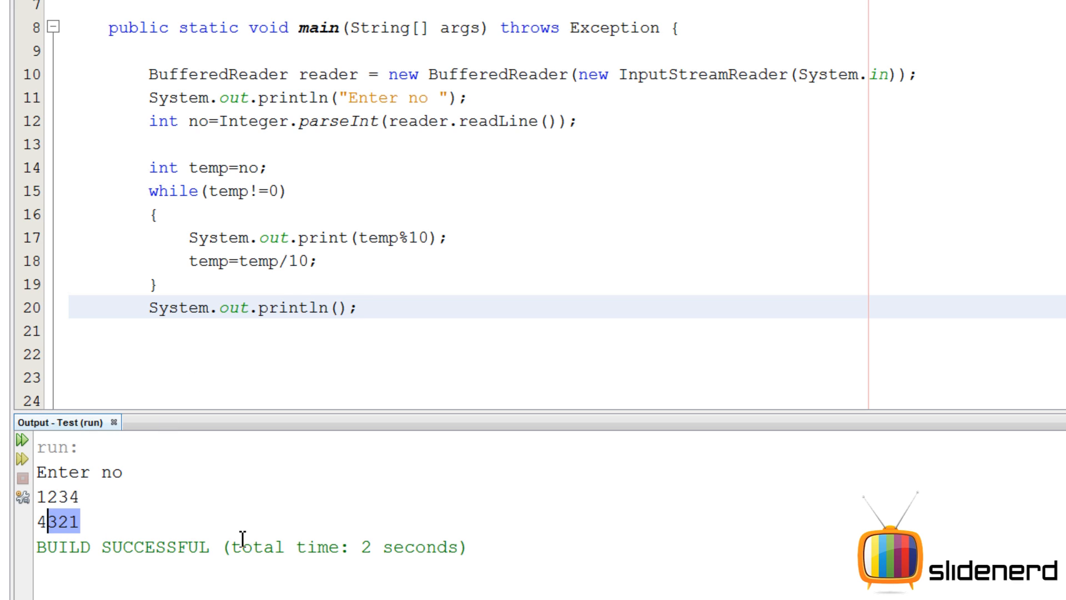
{"action": "mouse_move", "coordinate": [339, 308]}
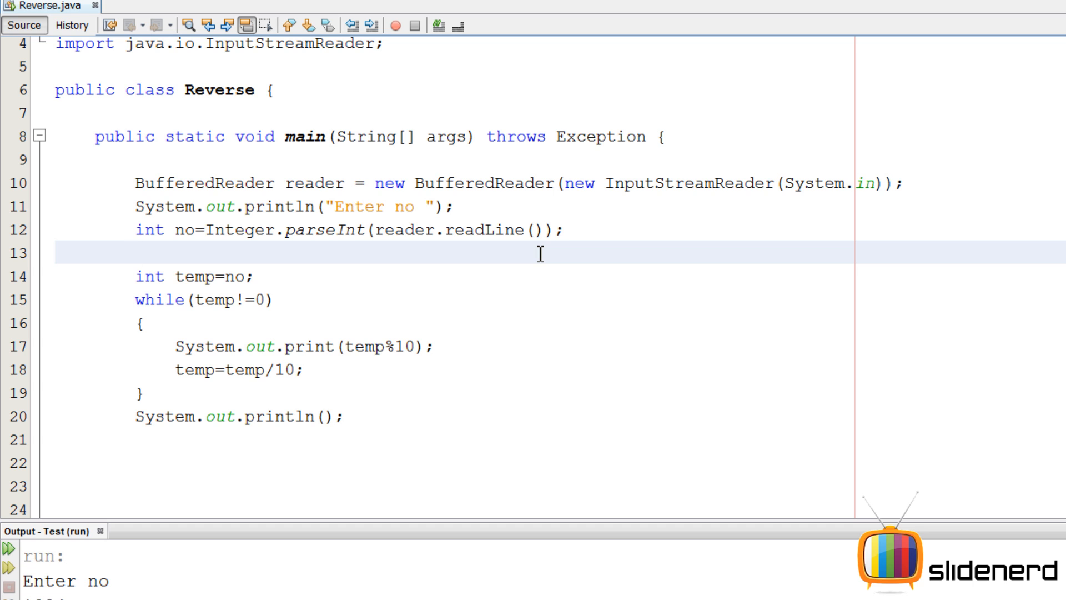
Declare int sum=0; and add int digit=temp%10; and sum=sum+digit; in the loop.
{"action": "type", "text": "int sum"}
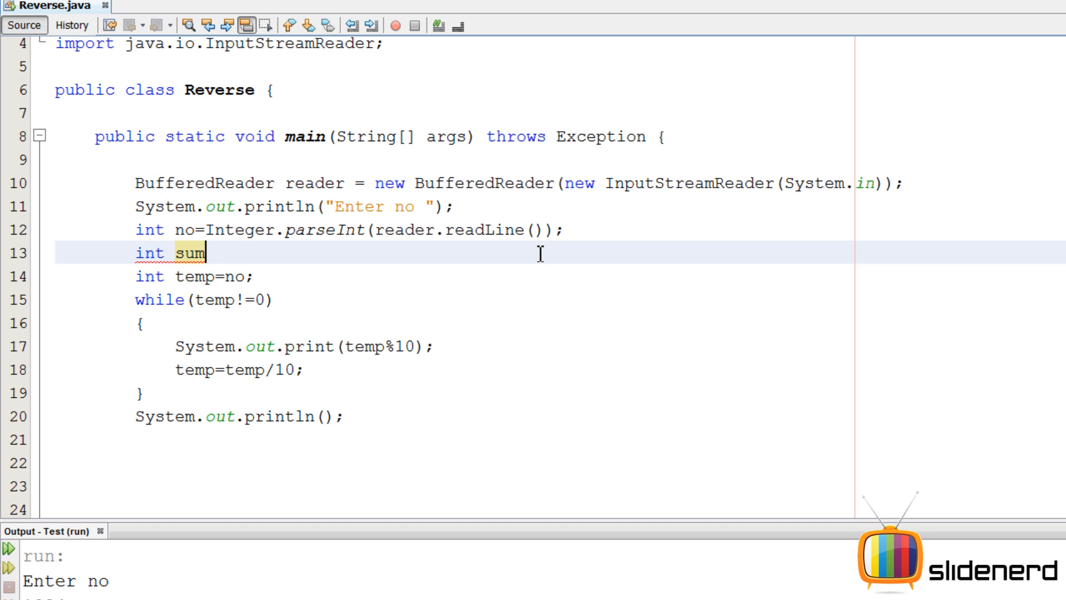
{"action": "type", "text": "=0;"}
{"action": "type", "text": "int di"}
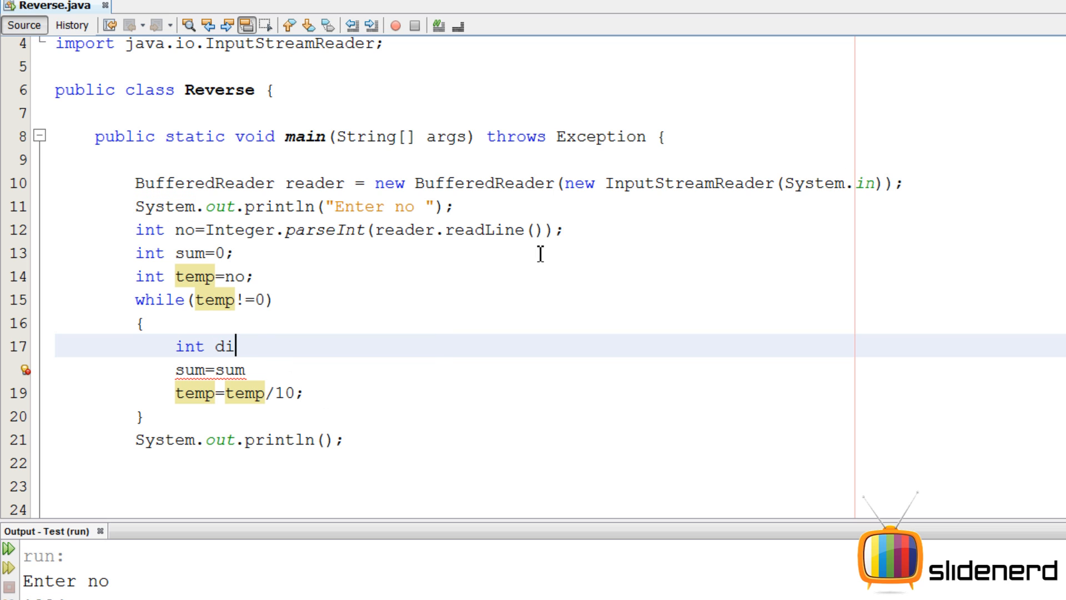
{"action": "type", "text": "git=temp"}
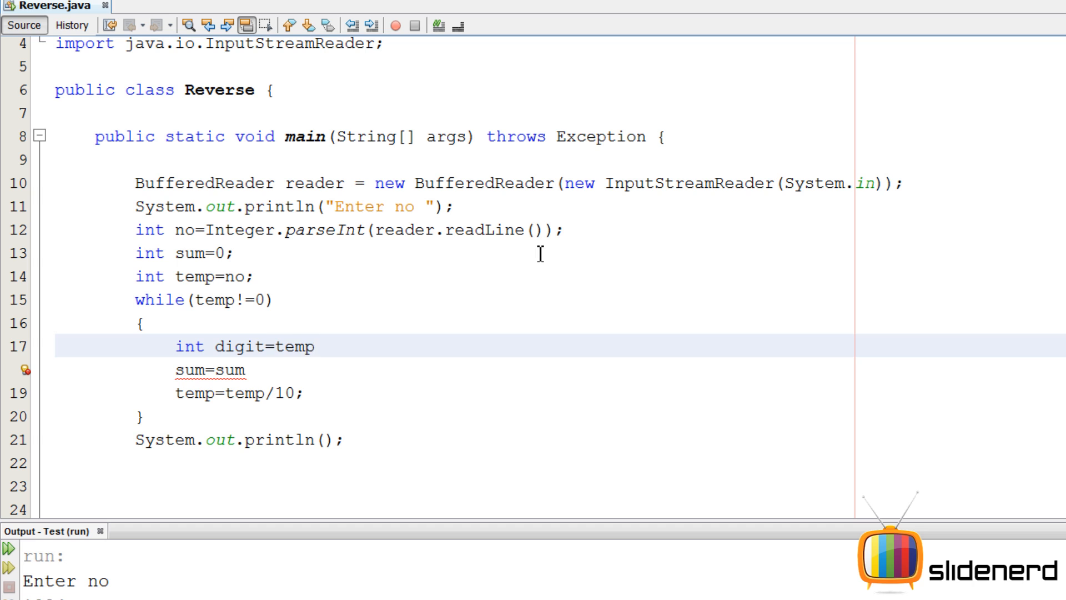
{"action": "type", "text": "%10;"}
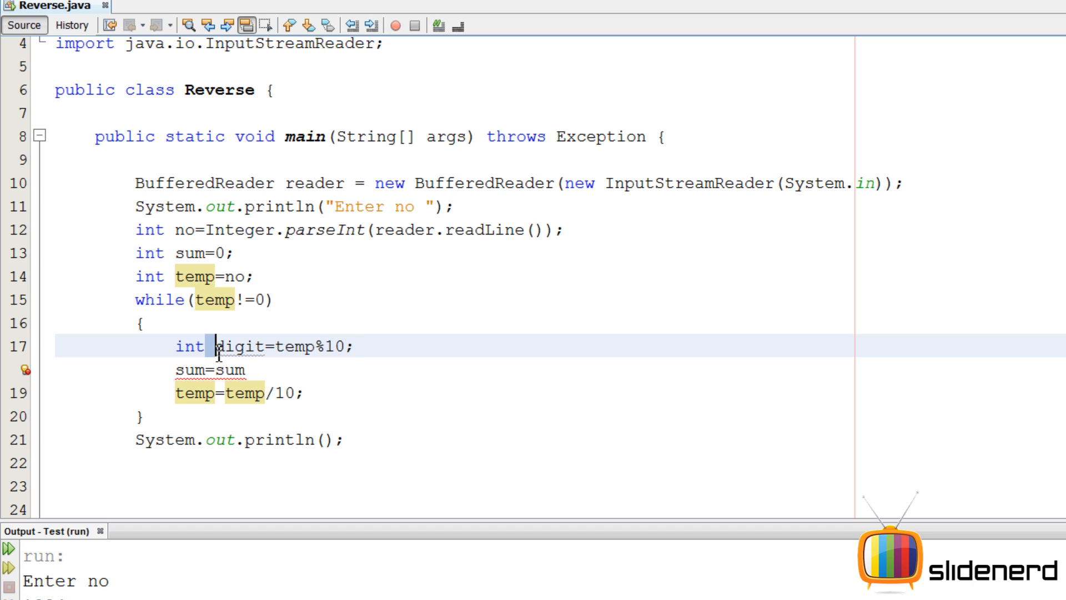
{"action": "type", "text": "+d"}
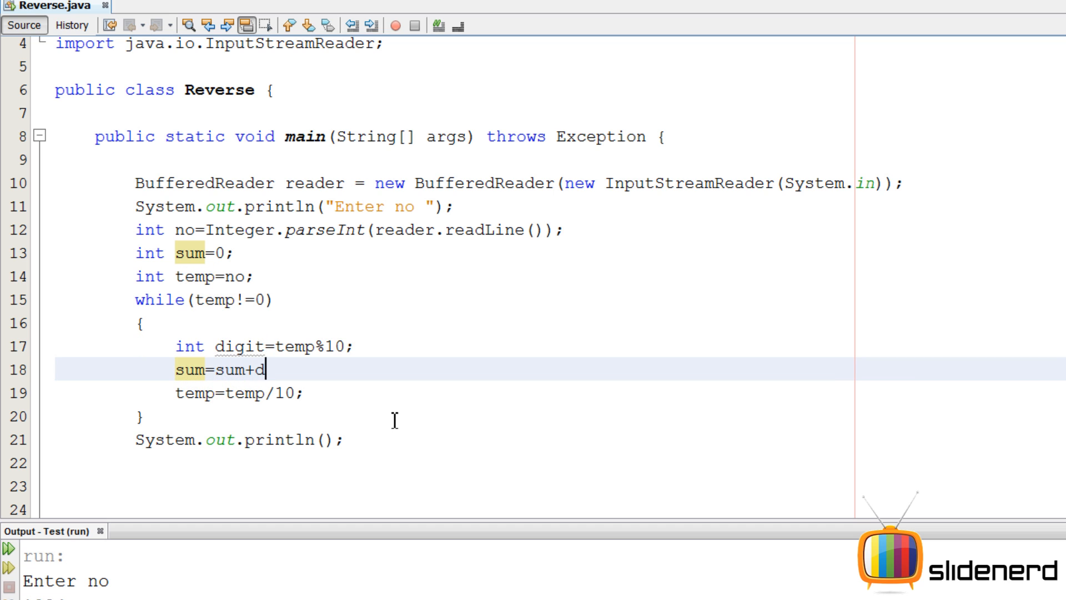
{"action": "type", "text": "igit;"}
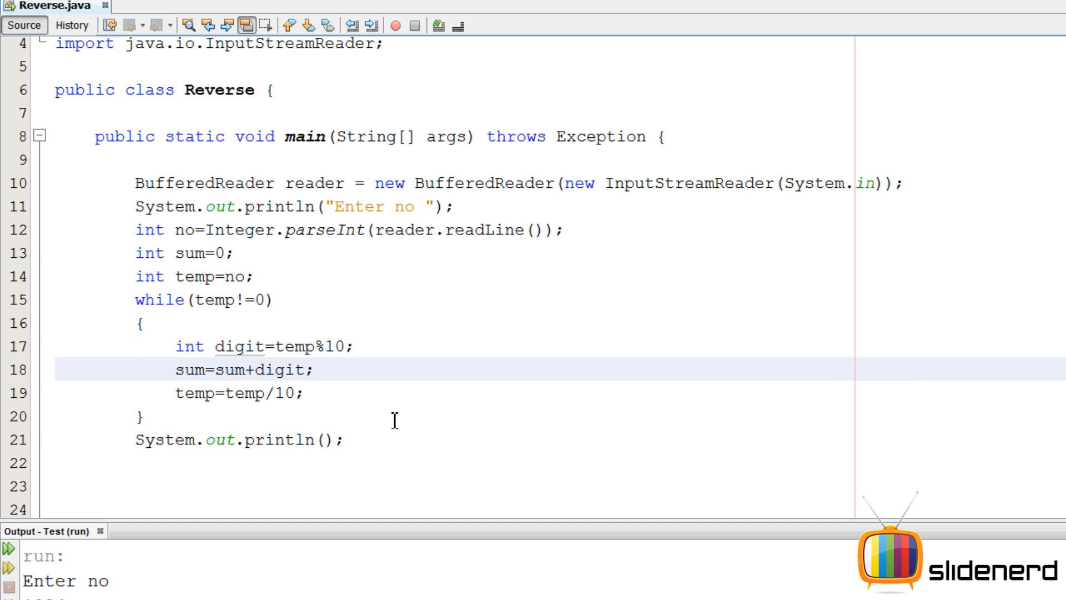
Change the final print statement to println("\n"+ sum).
{"action": "left_click", "coordinate": [318, 439]}
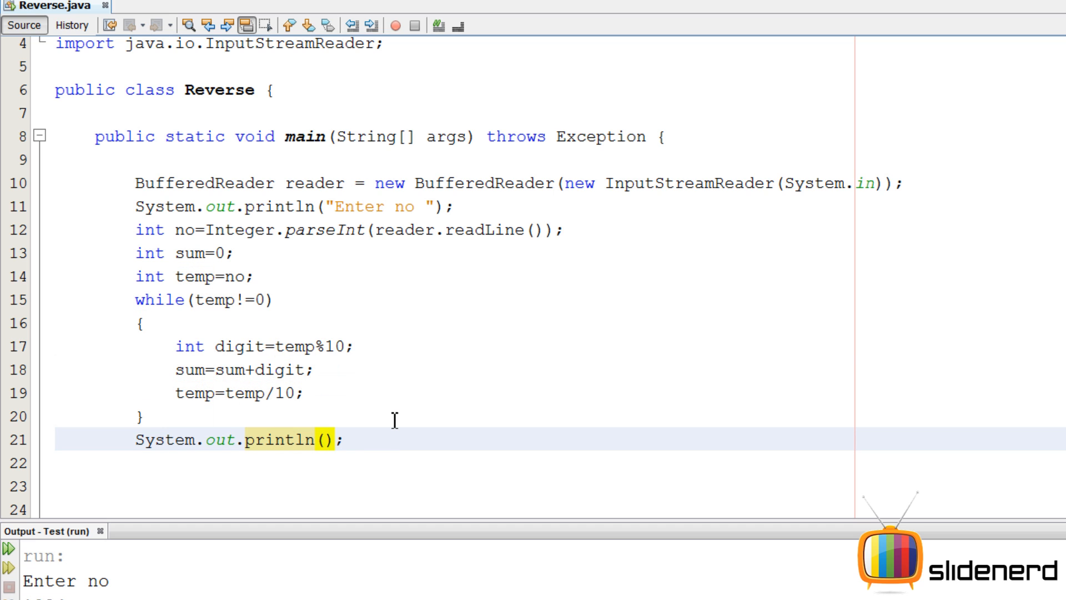
{"action": "type", "text": "\"\\n\""}
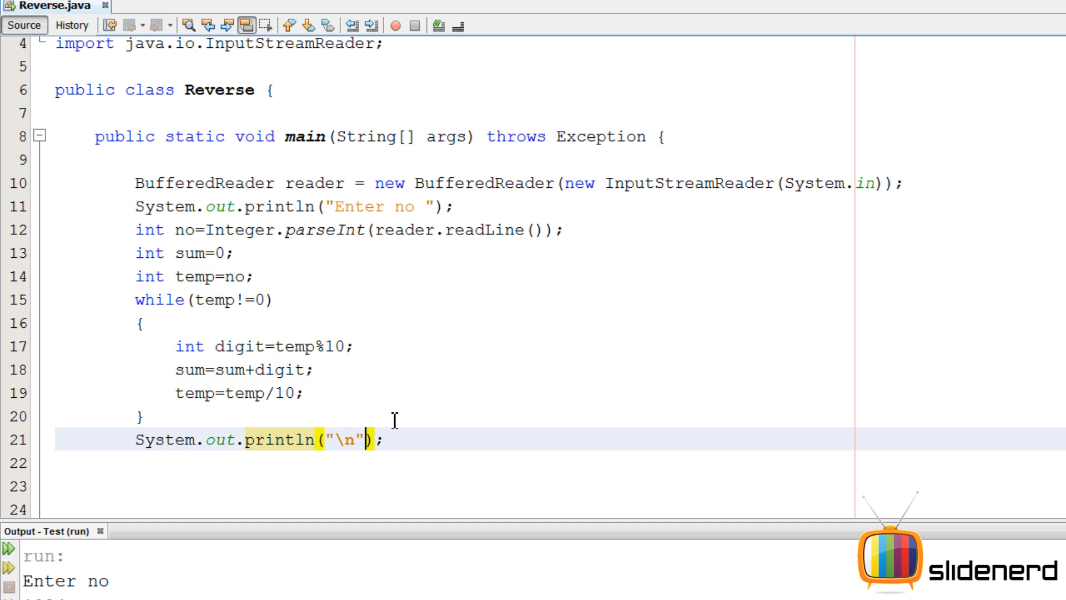
{"action": "type", "text": "+ sum"}
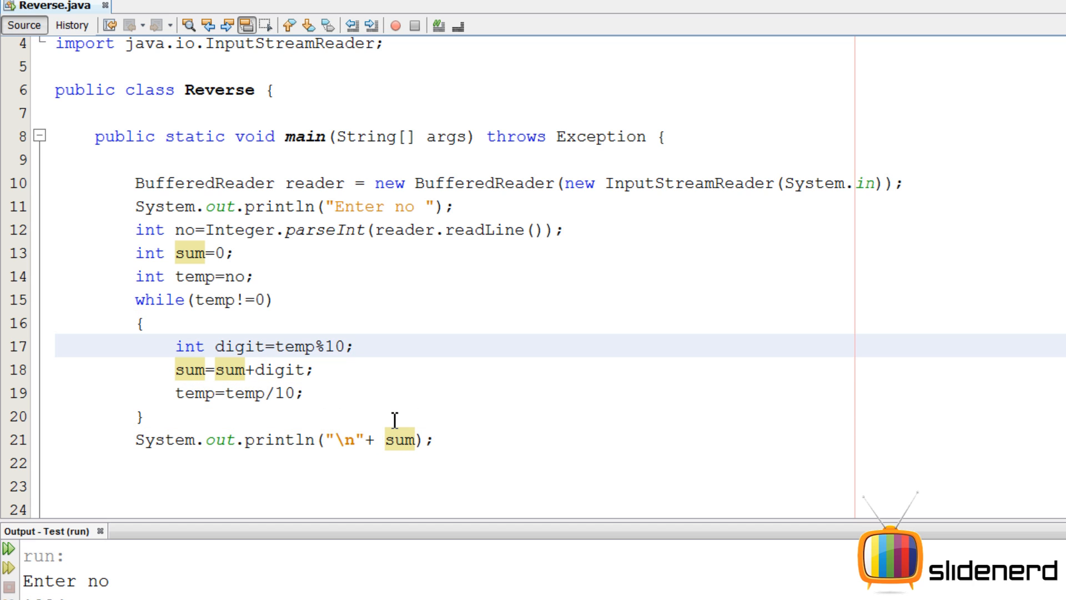
Add System.out.print(digit); in the loop, run with input 1234 to get 4321 and 10.
{"action": "type", "text": "System,"}
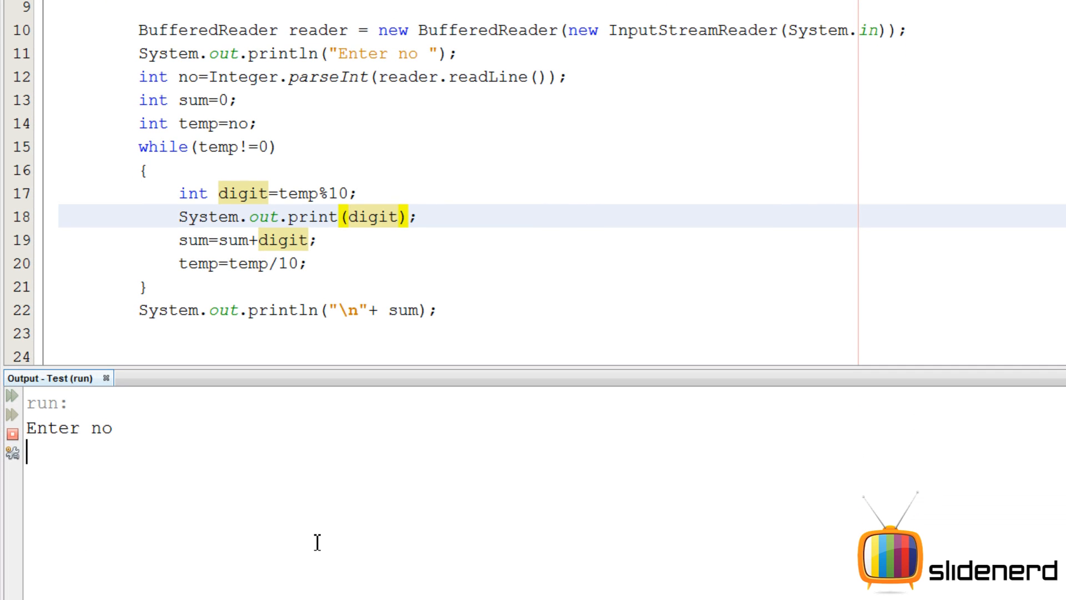
{"action": "type", "text": "1234"}
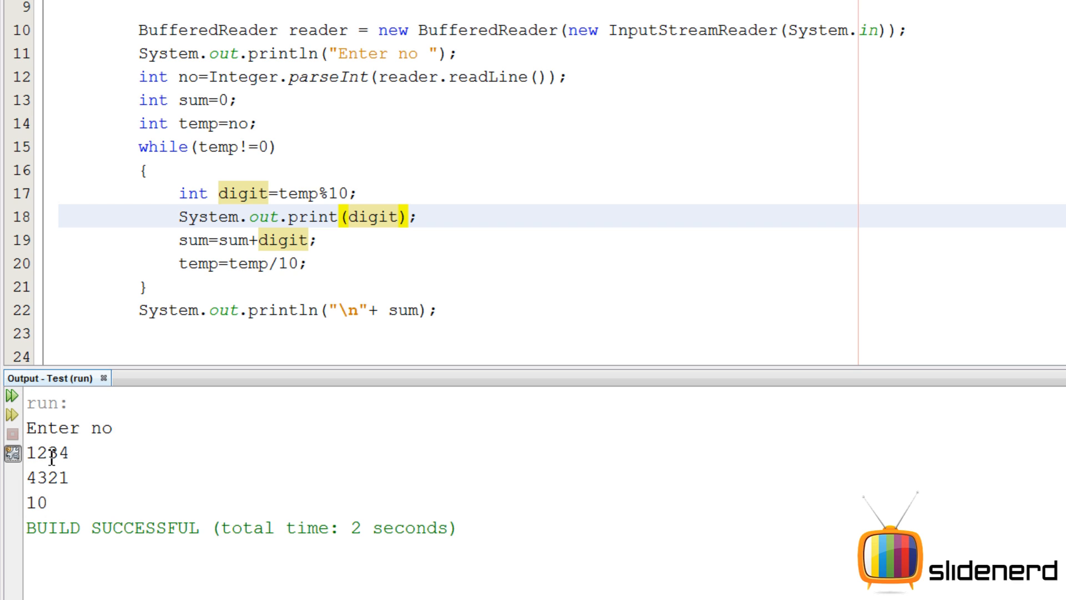
{"action": "mouse_move", "coordinate": [182, 500]}
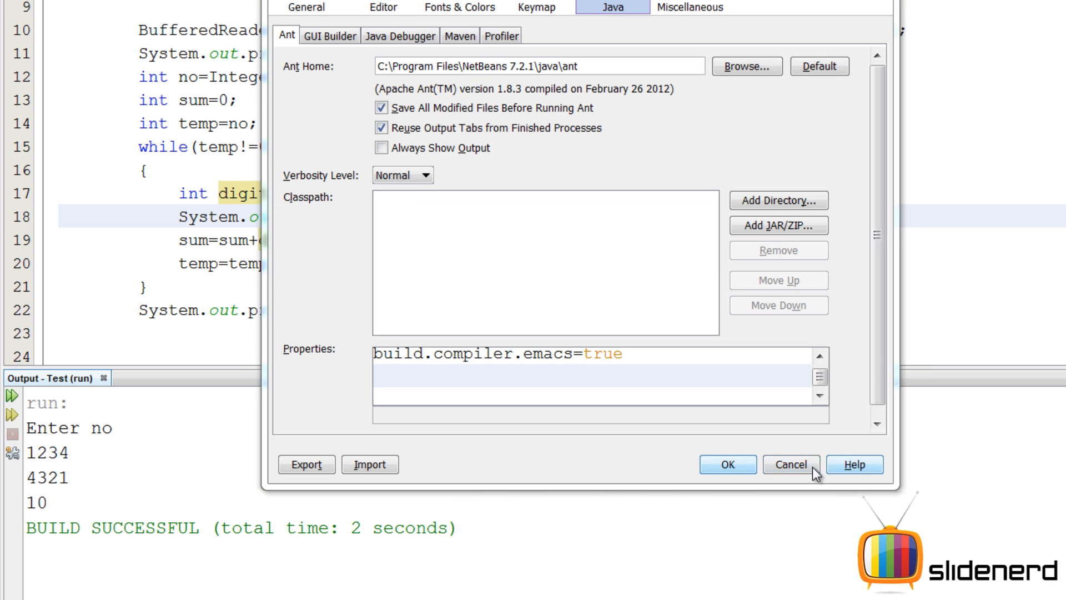
{"action": "left_click", "coordinate": [790, 464]}
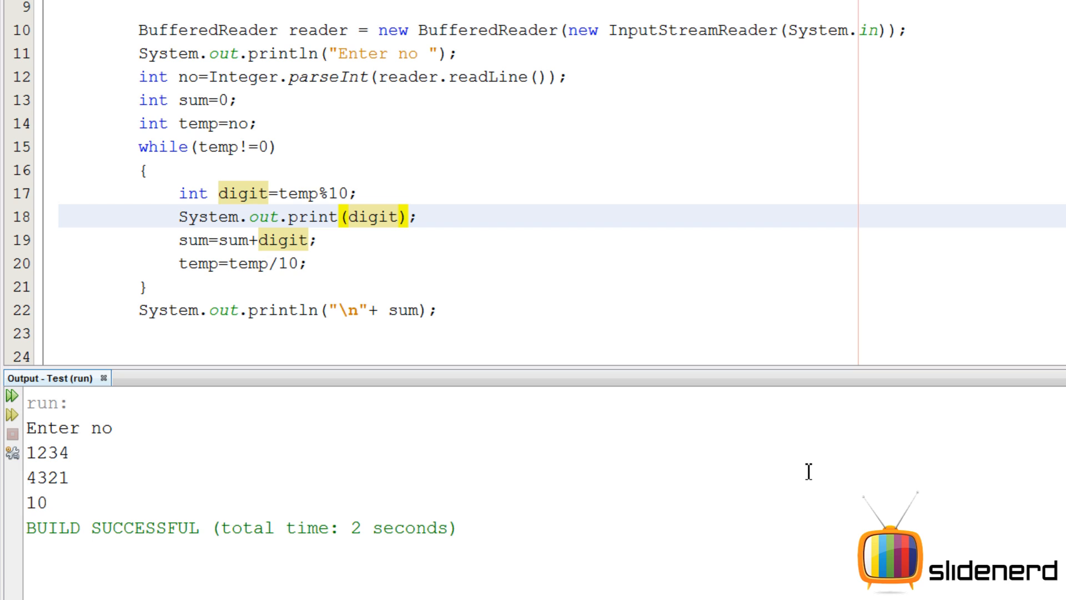